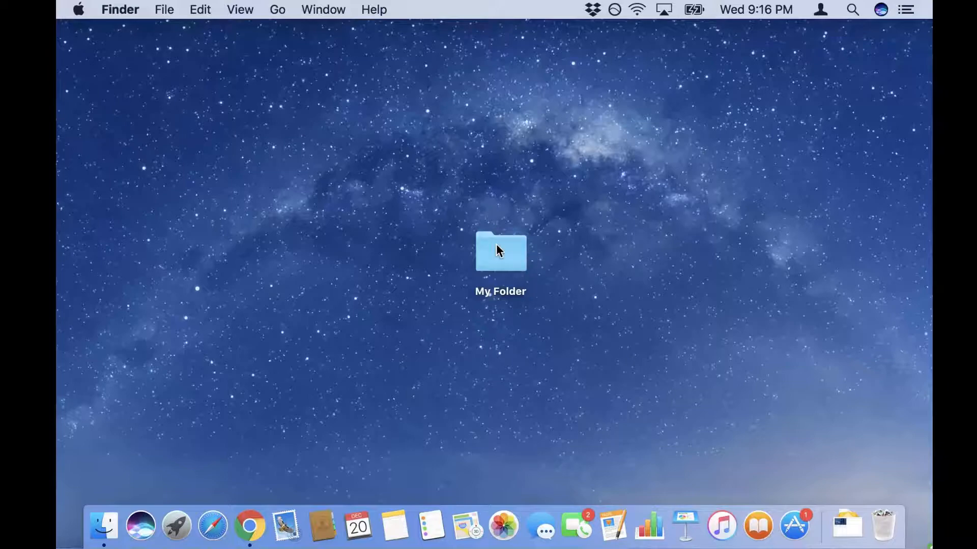
View My Document and its puppy photo inside My Folder, then close the document
{"action": "double_click", "coordinate": [501, 252]}
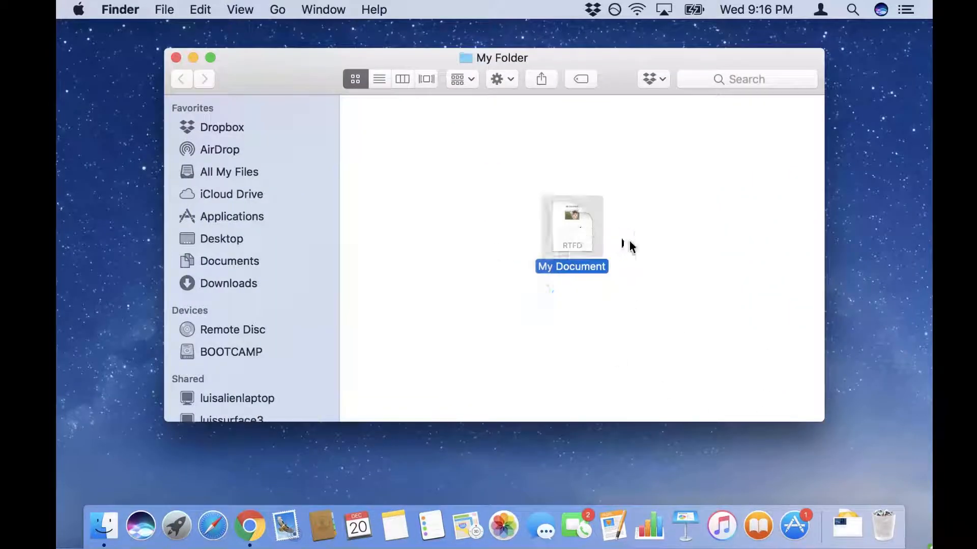
{"action": "double_click", "coordinate": [571, 227]}
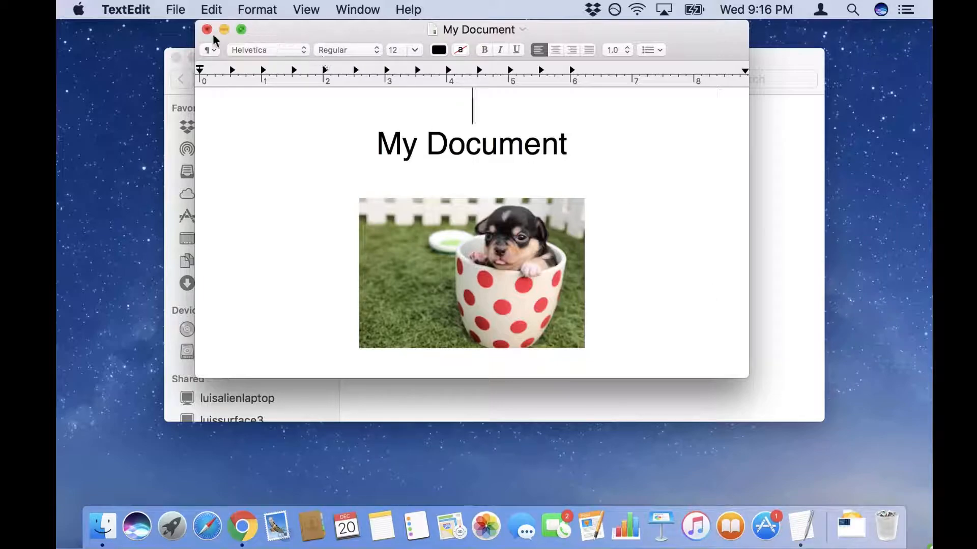
{"action": "left_click", "coordinate": [206, 30]}
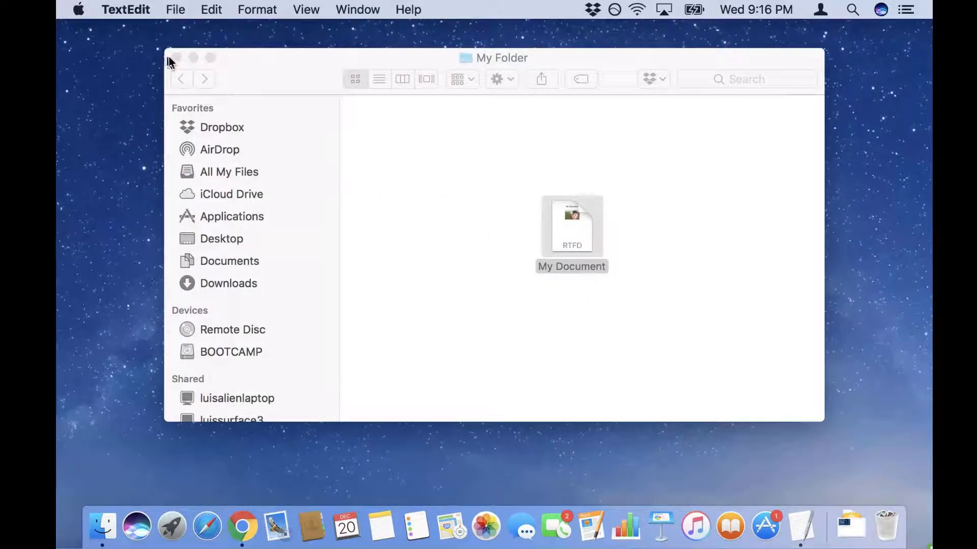
Launch Disk Utility via Spotlight and reach the File menu for a new image from My Folder
{"action": "left_click", "coordinate": [852, 10]}
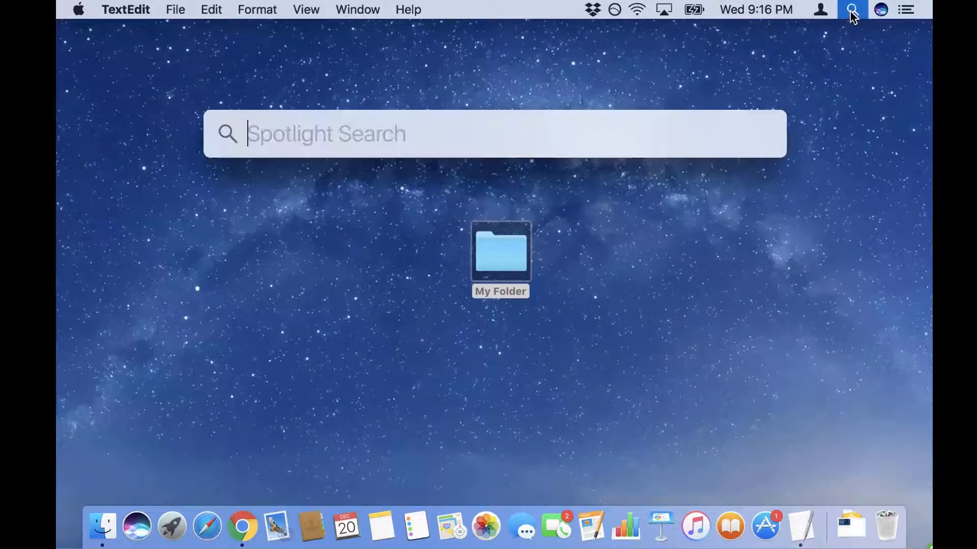
{"action": "type", "text": "disk Utility"}
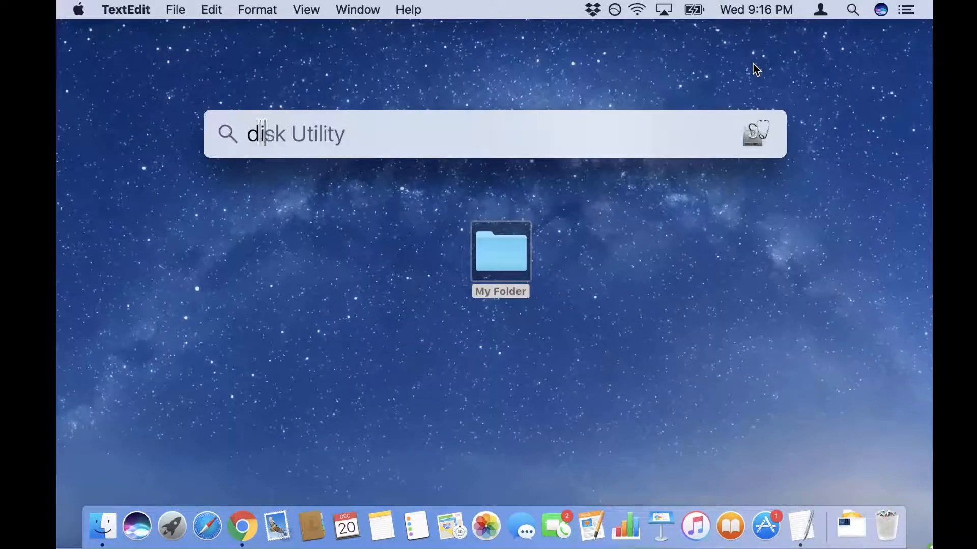
{"action": "key", "text": "enter"}
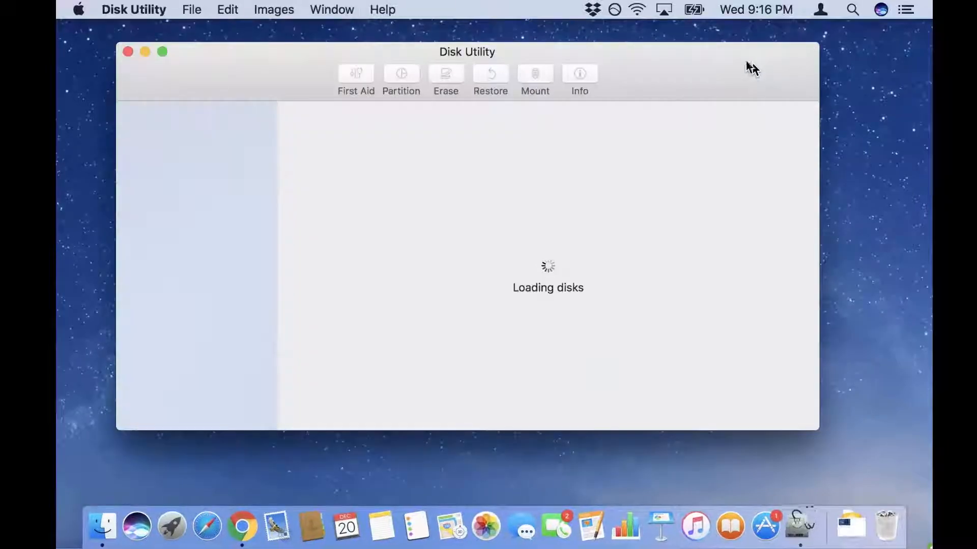
{"action": "left_click", "coordinate": [191, 9]}
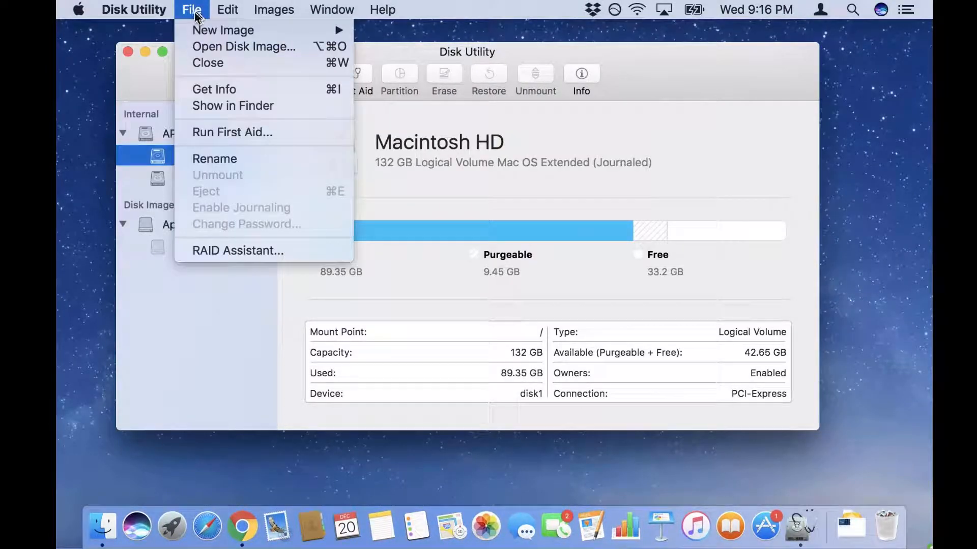
{"action": "mouse_move", "coordinate": [223, 29]}
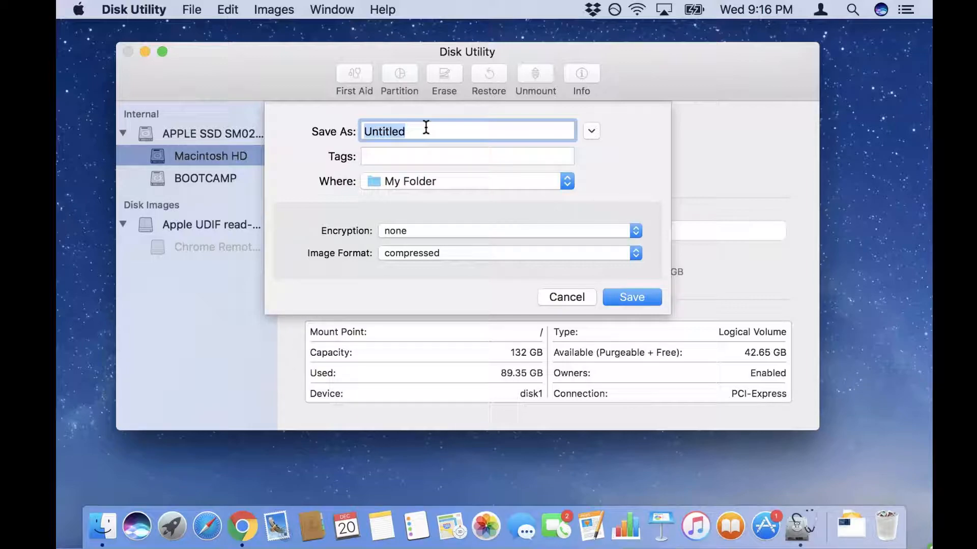
Name the new image Encrypted Puppy and save it to the Desktop
{"action": "type", "text": "Encrypte"}
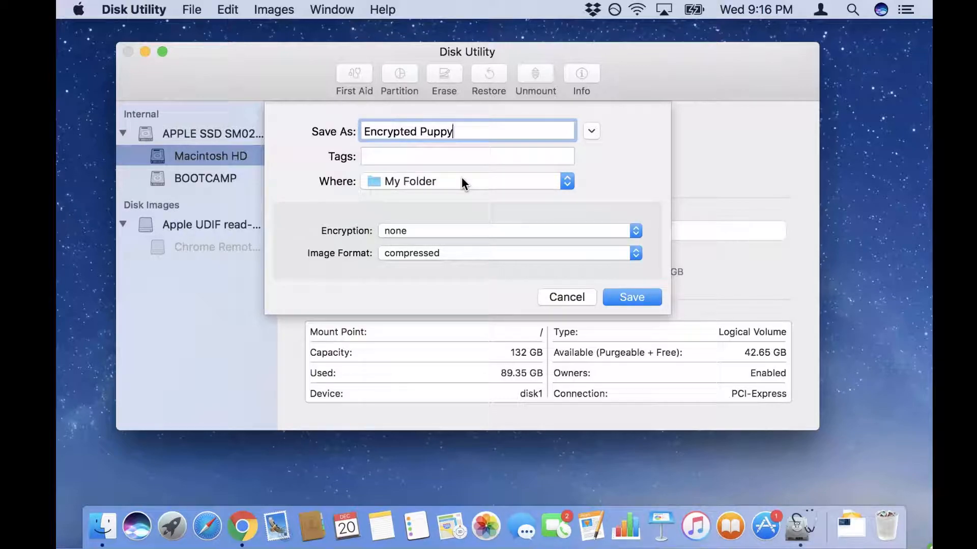
{"action": "mouse_move", "coordinate": [405, 191]}
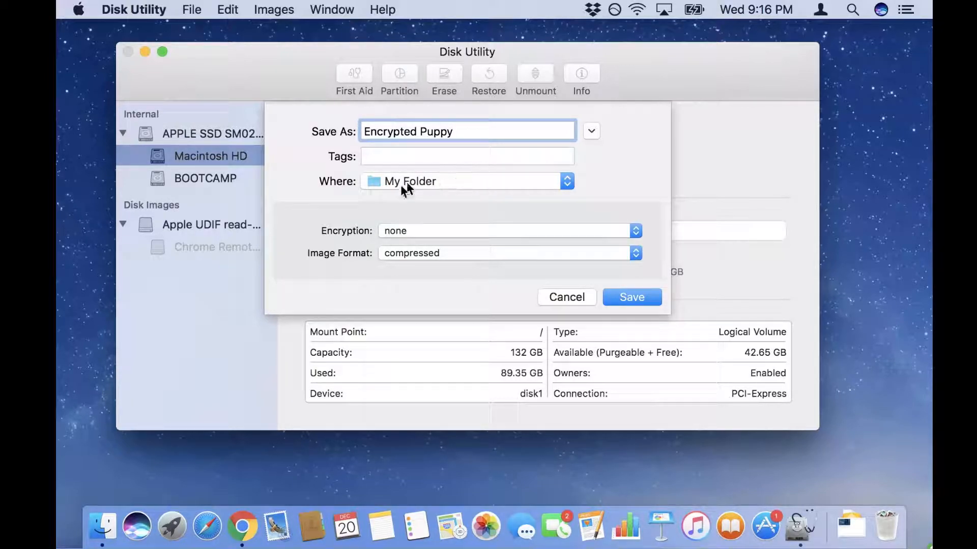
{"action": "mouse_move", "coordinate": [370, 185]}
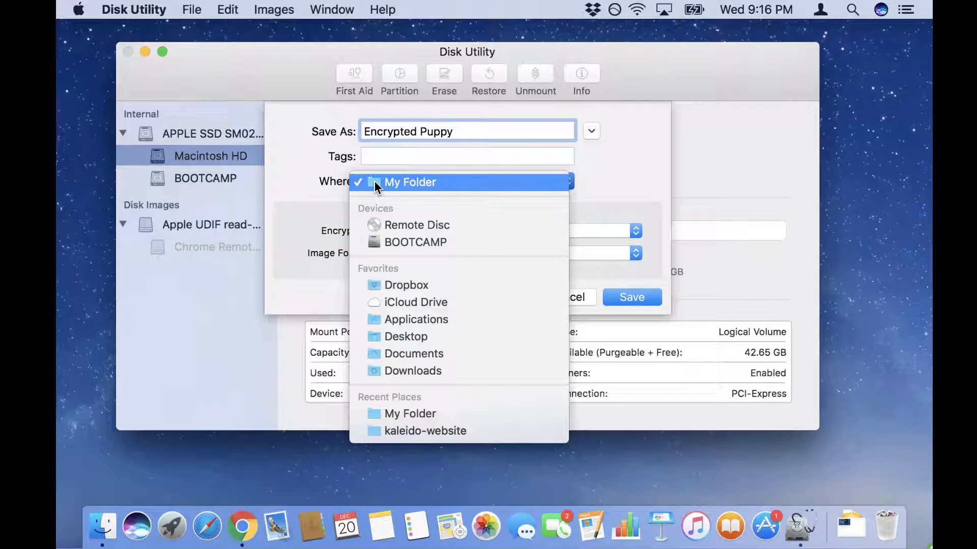
{"action": "mouse_move", "coordinate": [415, 302]}
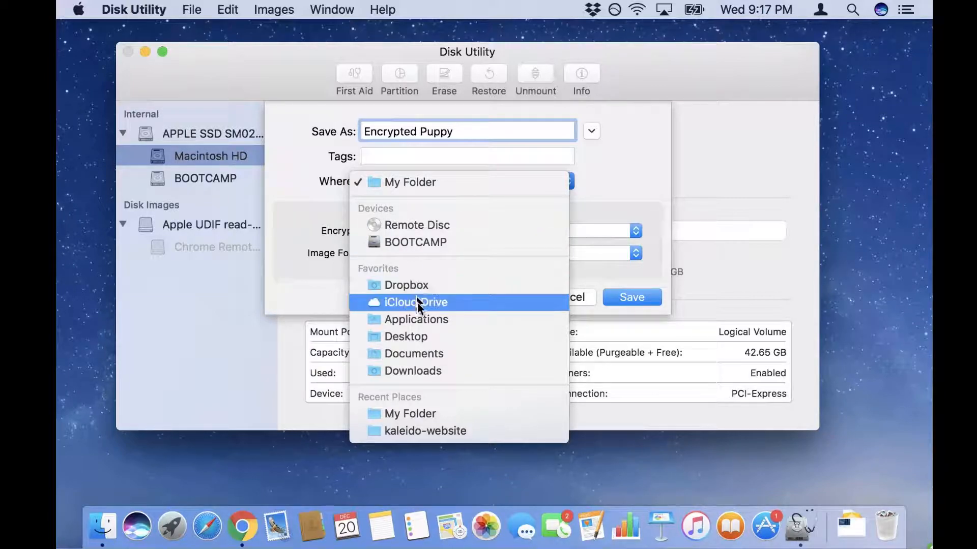
{"action": "mouse_move", "coordinate": [619, 194]}
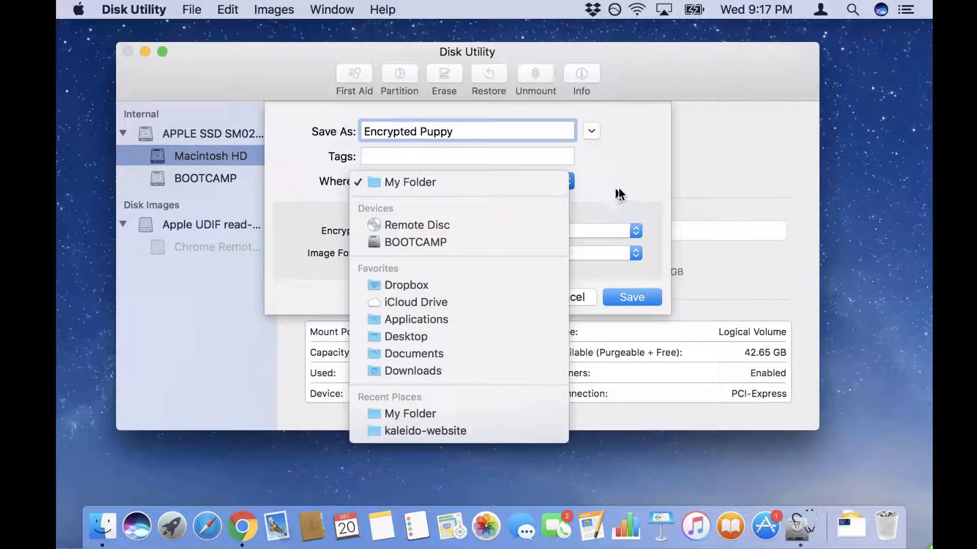
{"action": "mouse_move", "coordinate": [406, 337]}
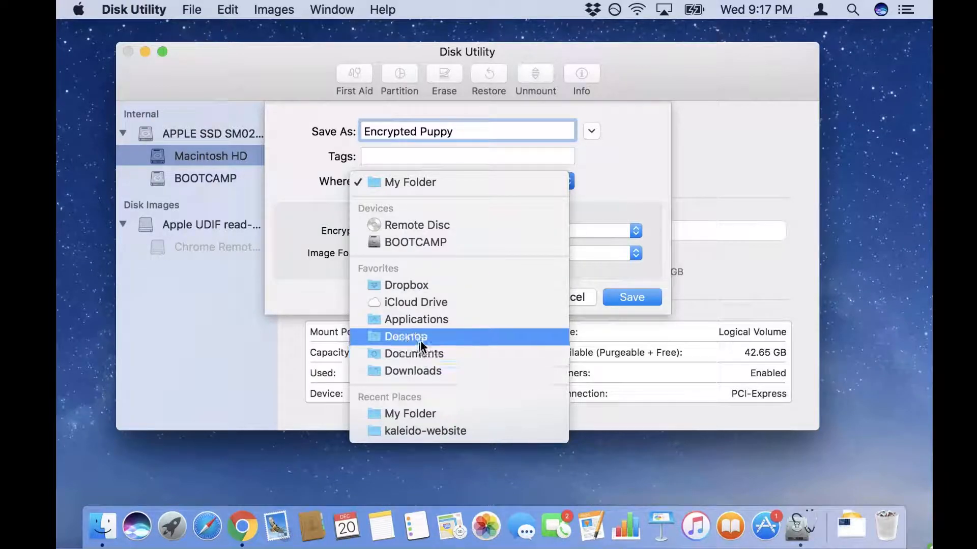
{"action": "left_click", "coordinate": [406, 336]}
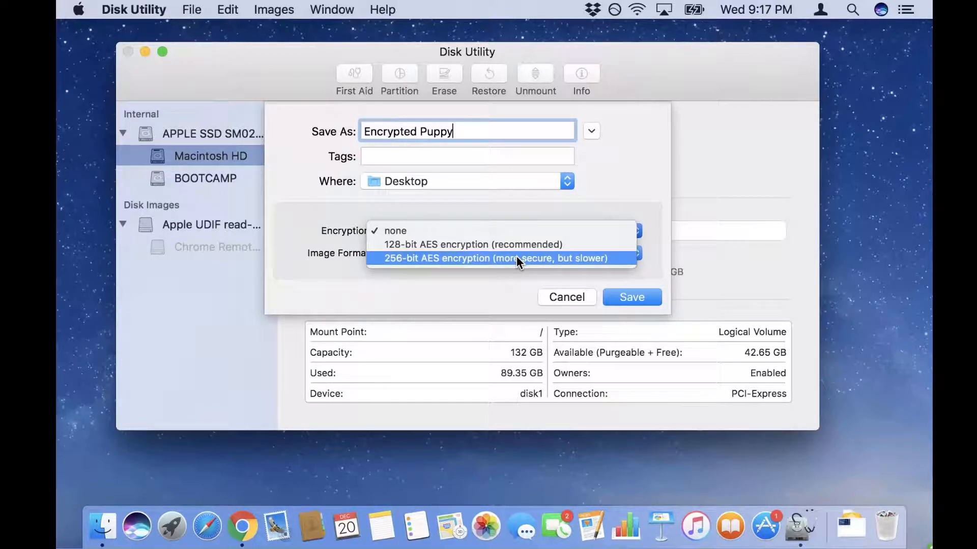
Protect the image with 256-bit AES encryption and a verified password
{"action": "left_click", "coordinate": [491, 257]}
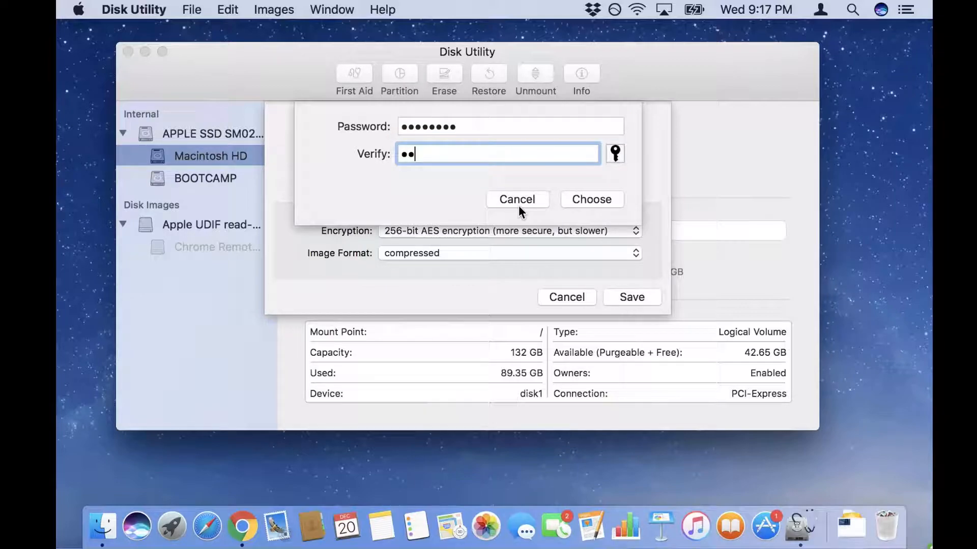
{"action": "type", "text": "••••••"}
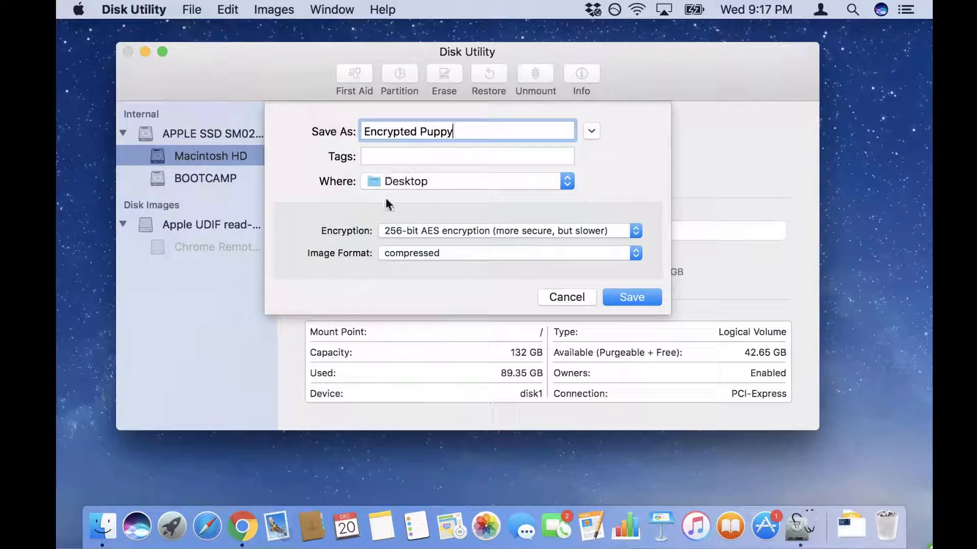
{"action": "left_click", "coordinate": [631, 297]}
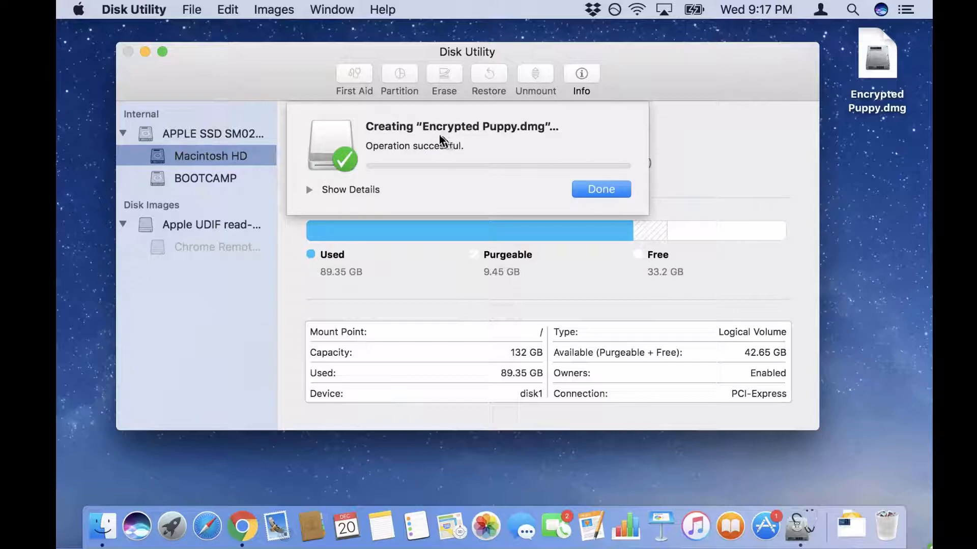
{"action": "mouse_move", "coordinate": [554, 138]}
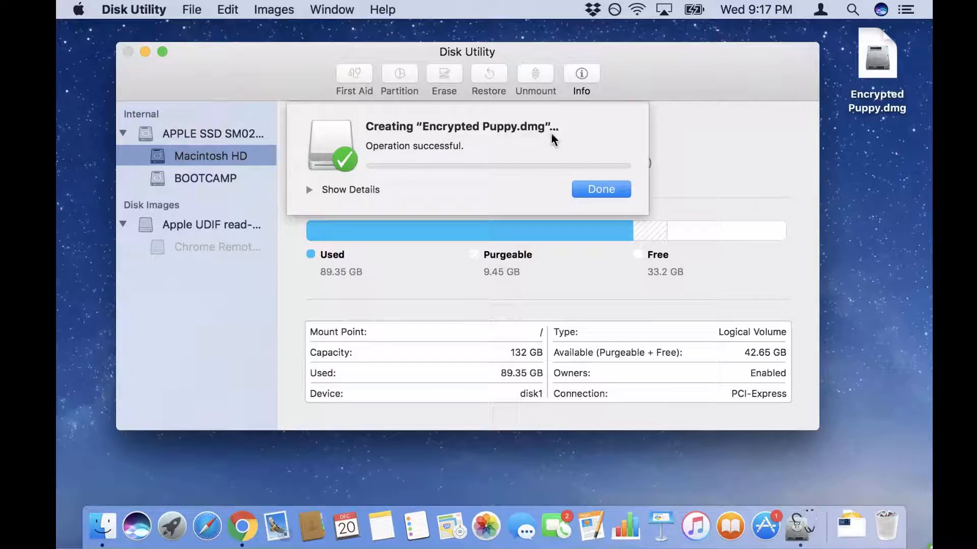
Acknowledge the 'Operation successful' sheet for Encrypted Puppy.dmg
{"action": "left_click", "coordinate": [601, 189]}
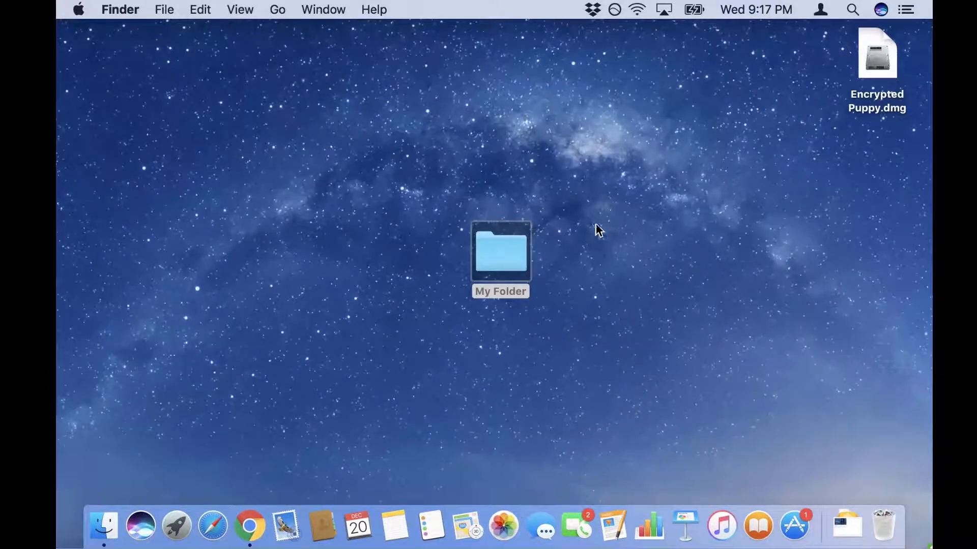
Move Encrypted Puppy.dmg to the desktop centre and remove the original My Folder
{"action": "left_click_drag", "start_coordinate": [876, 53], "coordinate": [582, 249]}
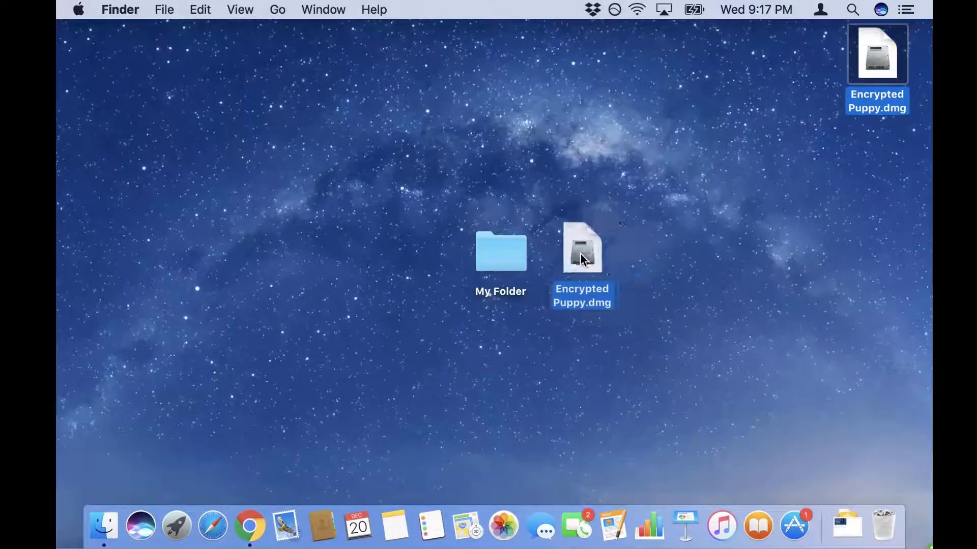
{"action": "left_click", "coordinate": [668, 279]}
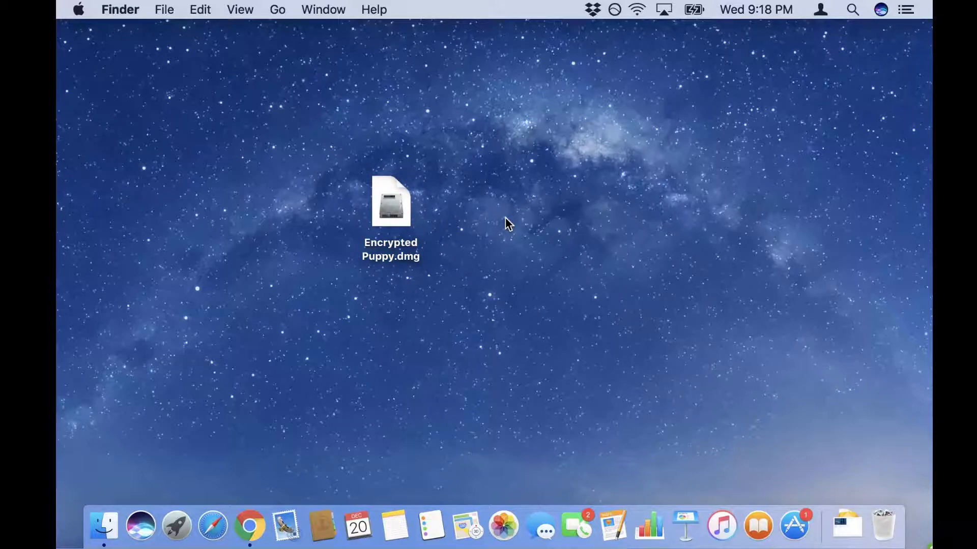
{"action": "mouse_move", "coordinate": [470, 188]}
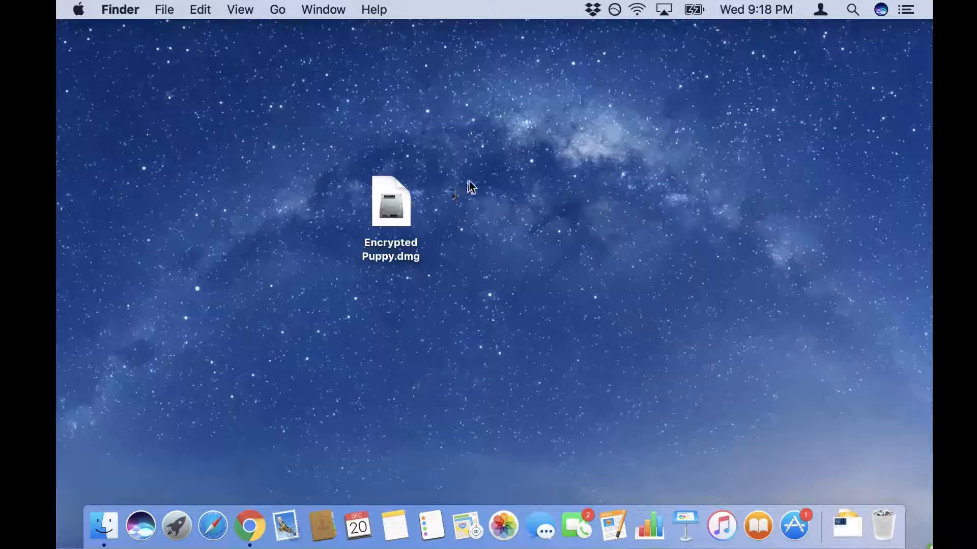
{"action": "mouse_move", "coordinate": [405, 212]}
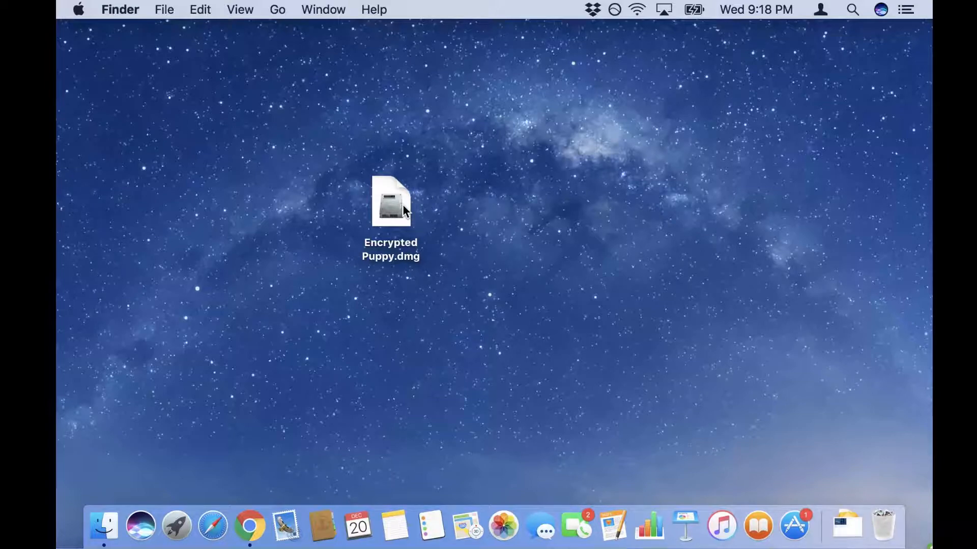
{"action": "mouse_move", "coordinate": [572, 232]}
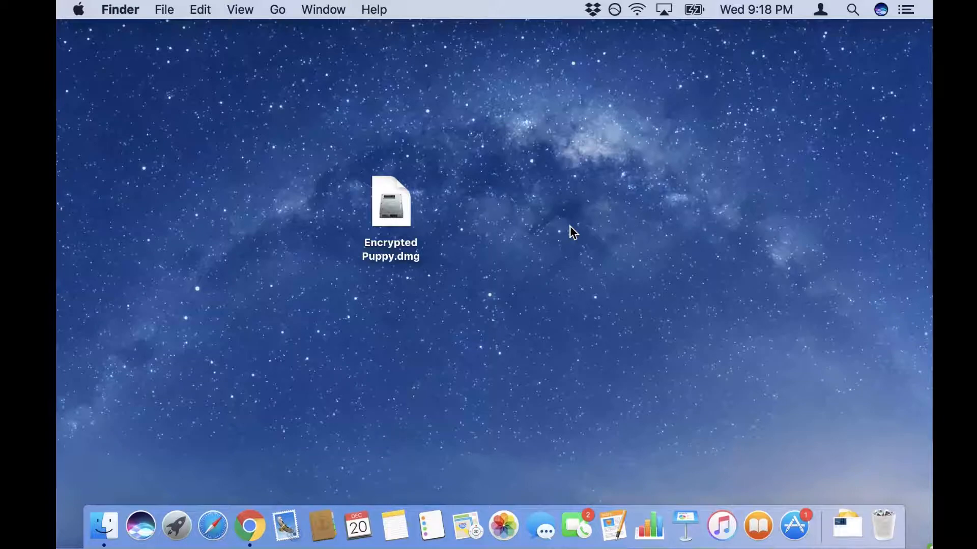
{"action": "mouse_move", "coordinate": [398, 315]}
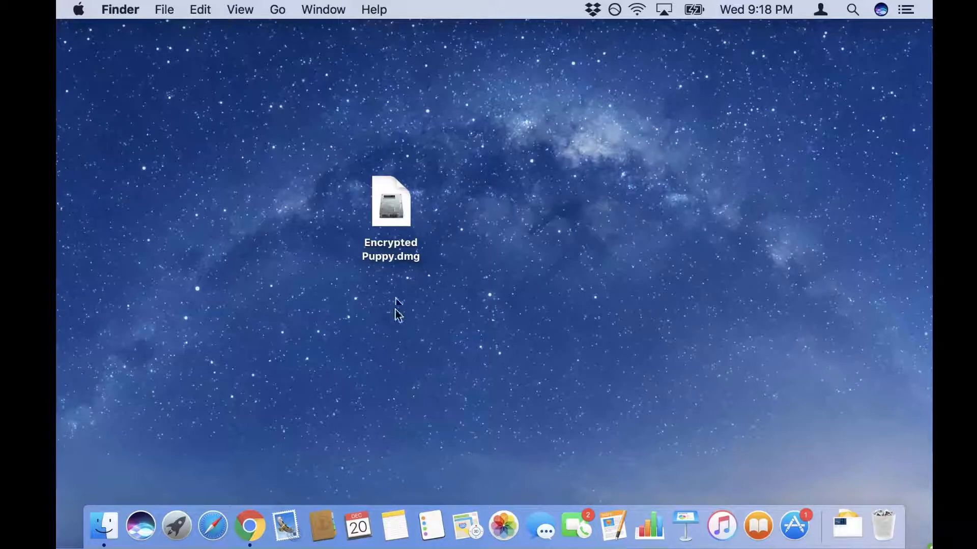
{"action": "mouse_move", "coordinate": [813, 208]}
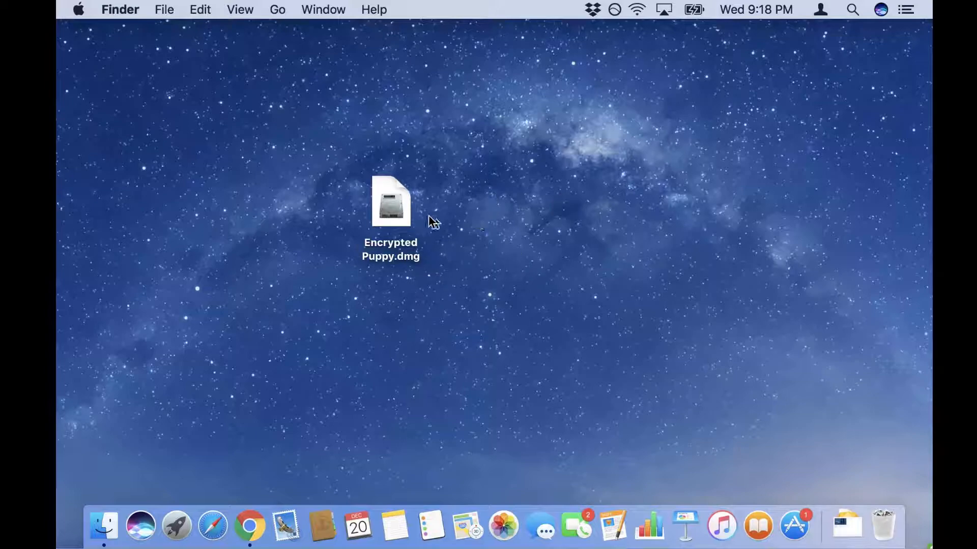
{"action": "mouse_move", "coordinate": [401, 212]}
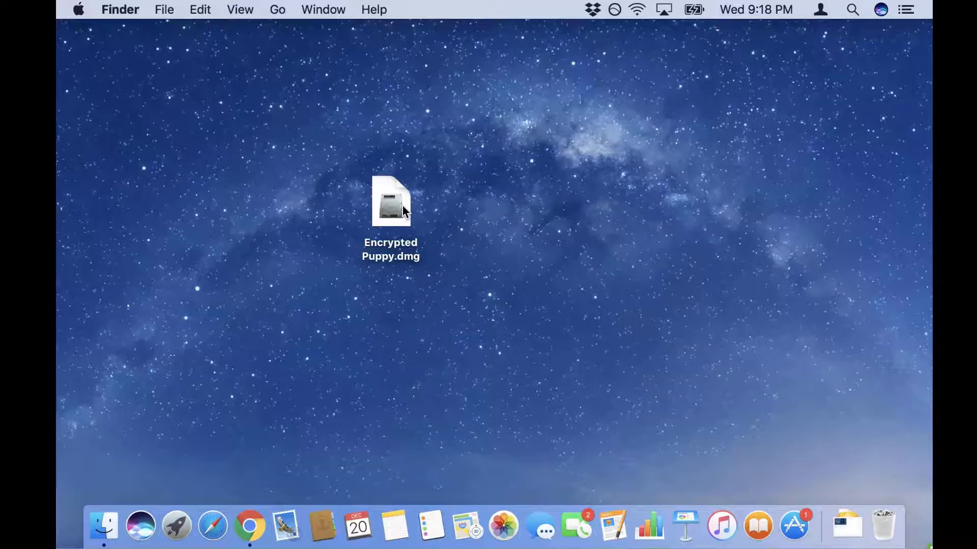
{"action": "mouse_move", "coordinate": [591, 207]}
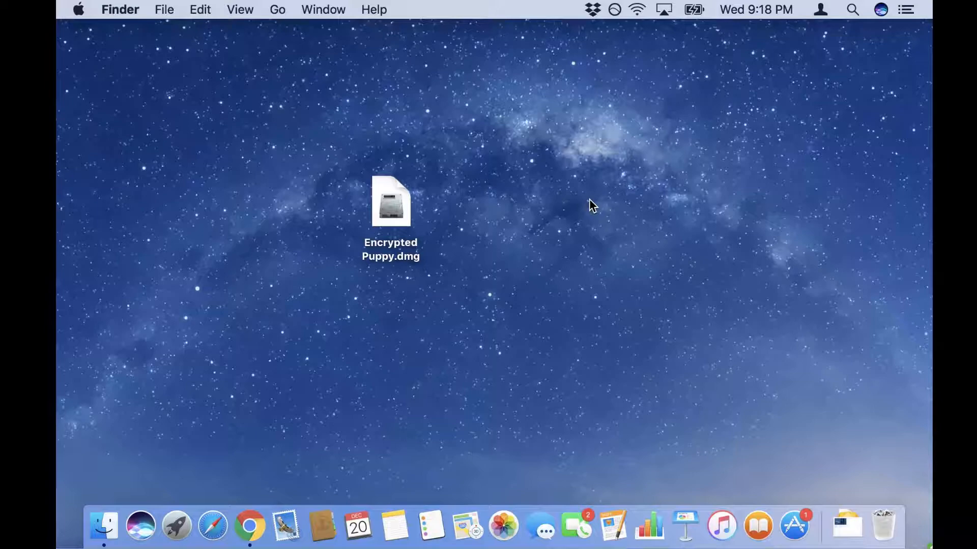
{"action": "left_click_drag", "start_coordinate": [390, 202], "coordinate": [415, 224]}
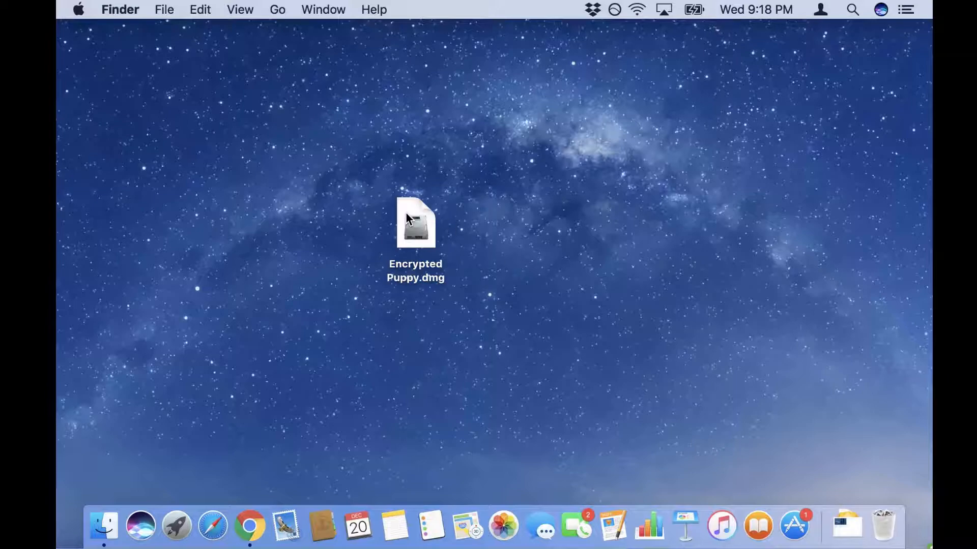
Mount Encrypted Puppy.dmg by entering its password
{"action": "double_click", "coordinate": [415, 223]}
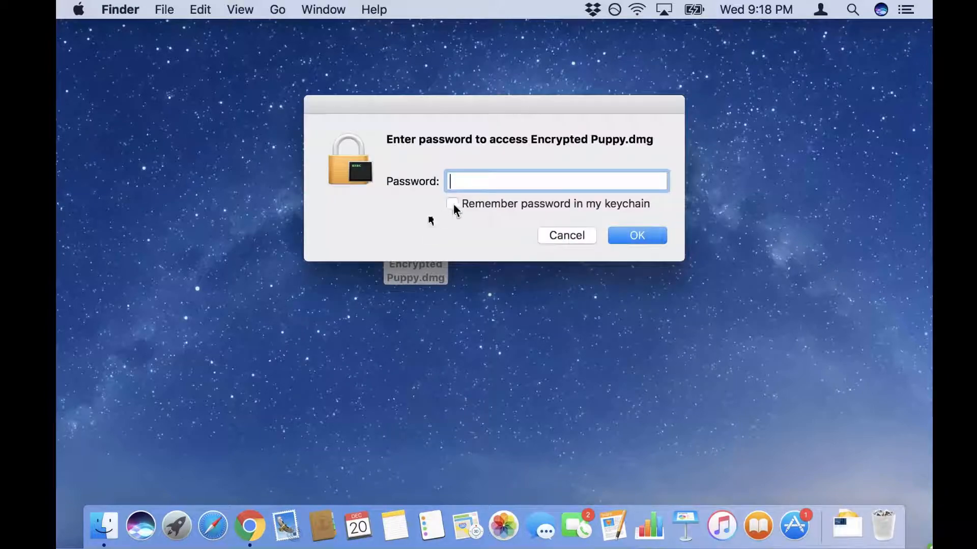
{"action": "type", "text": "••"}
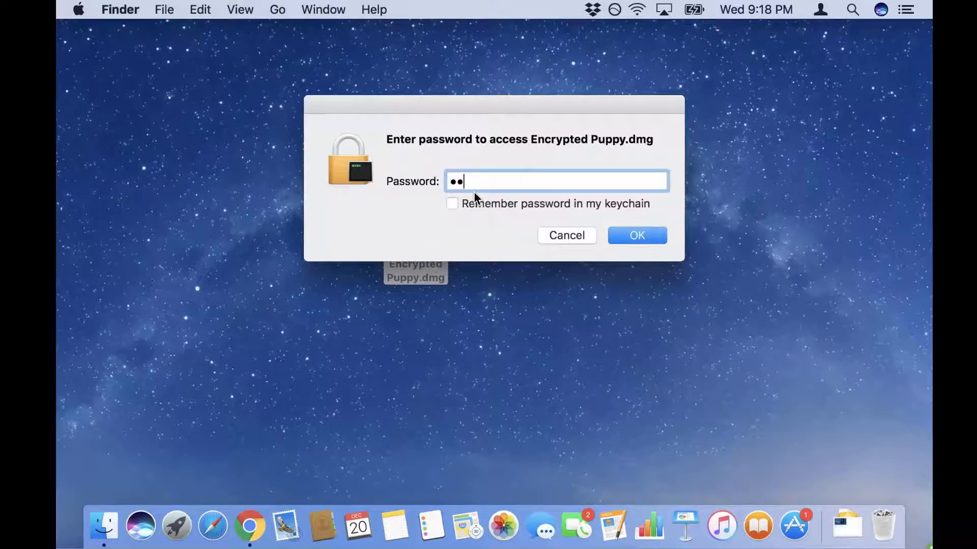
{"action": "left_click", "coordinate": [636, 235]}
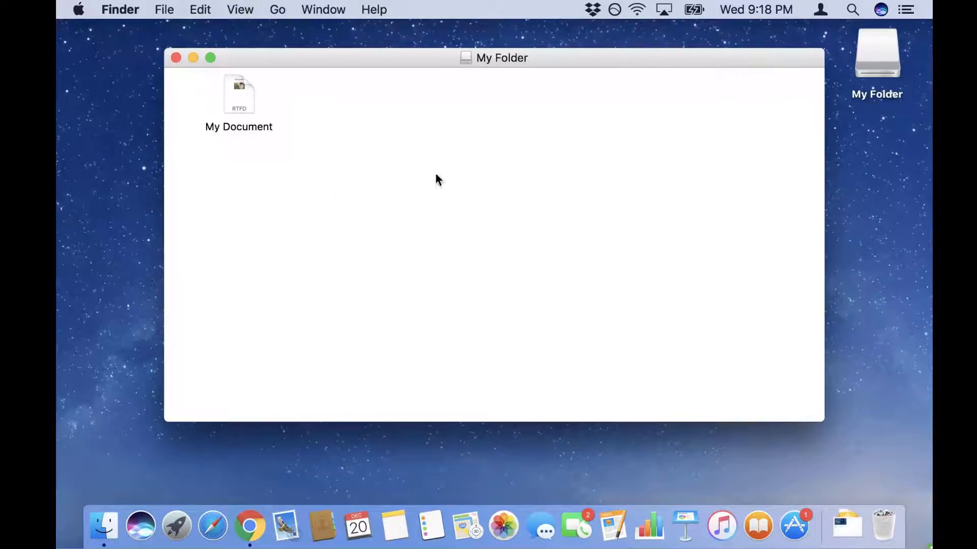
{"action": "mouse_move", "coordinate": [242, 102]}
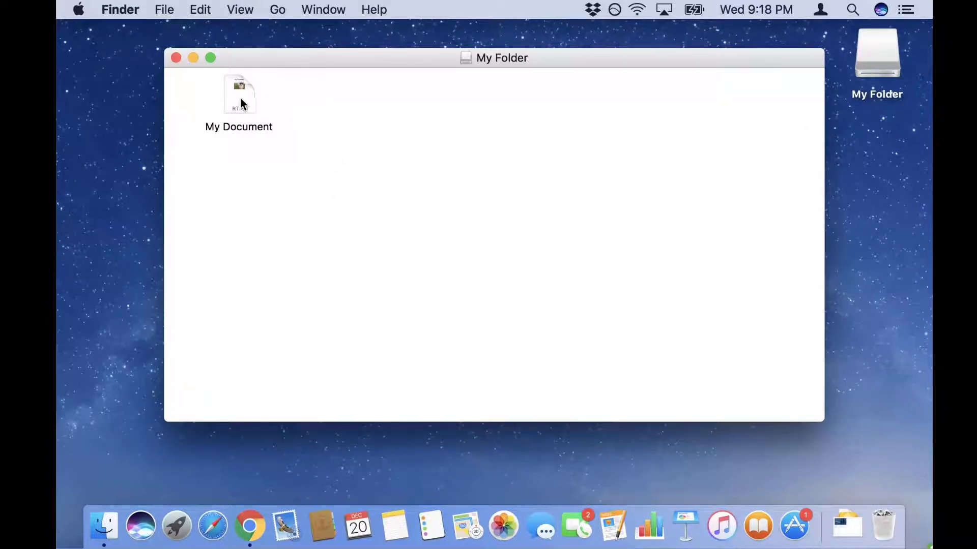
View My Document from the mounted My Folder volume and close the folder window
{"action": "double_click", "coordinate": [238, 94]}
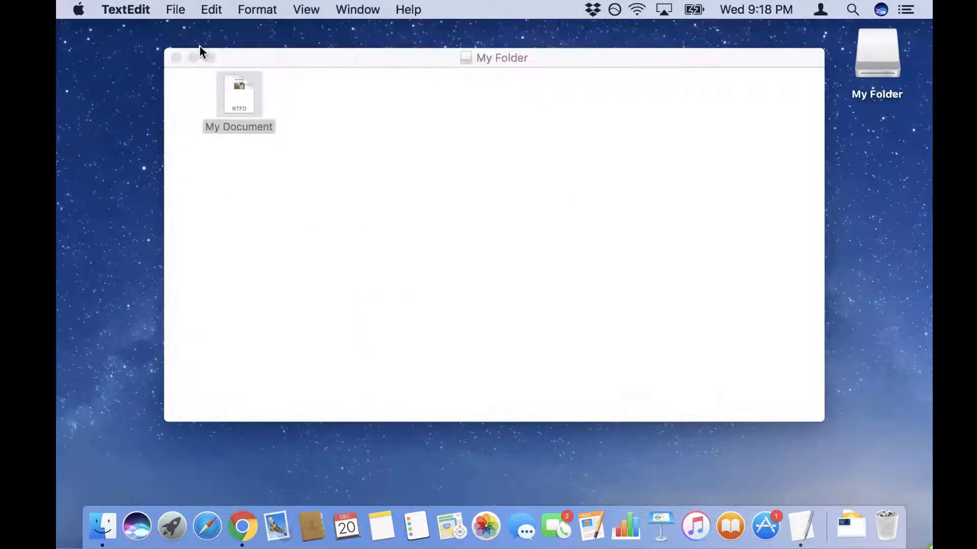
{"action": "left_click", "coordinate": [176, 57]}
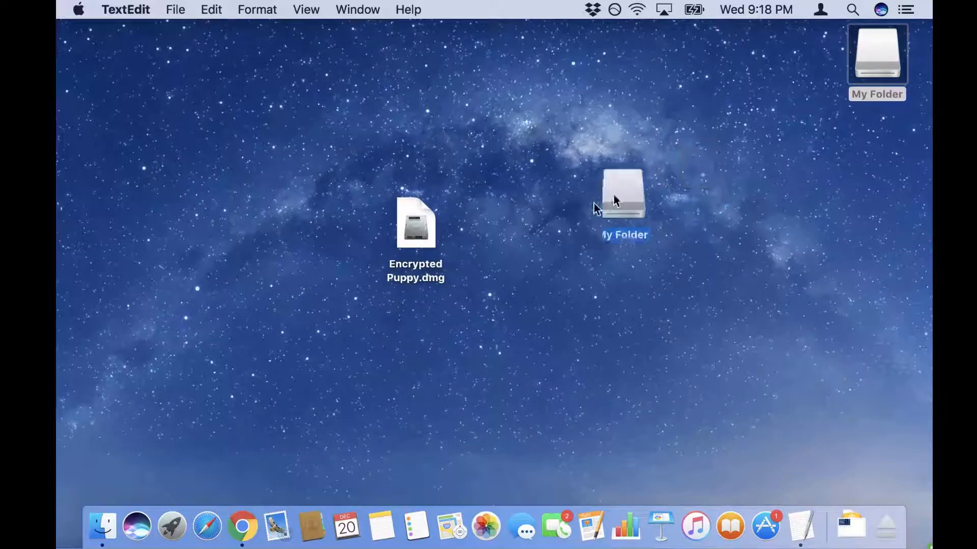